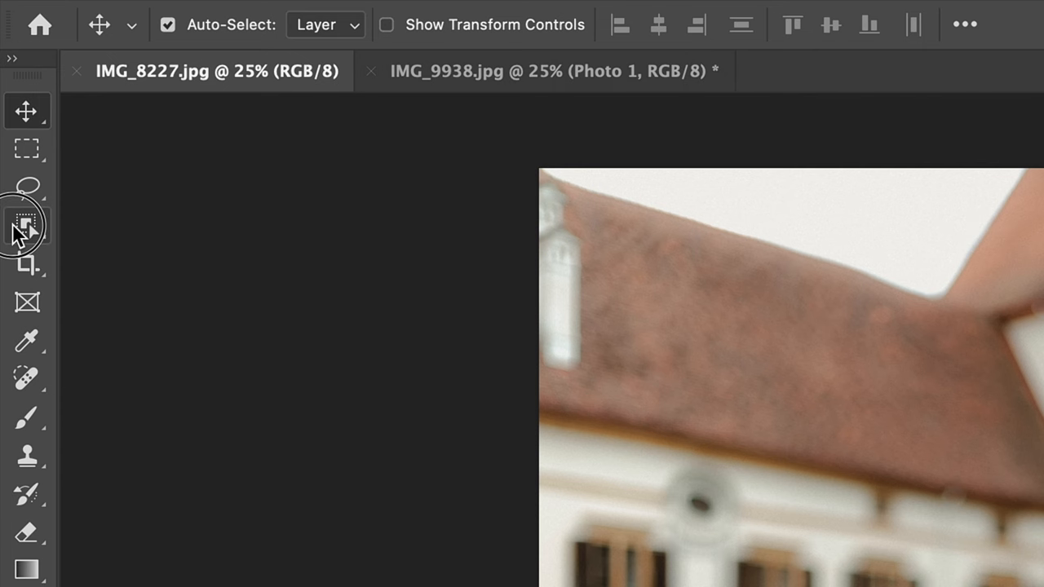
Switch to the Object Selection tool with Select Subject set to Cloud (Detailed results).
{"action": "left_click", "coordinate": [27, 225]}
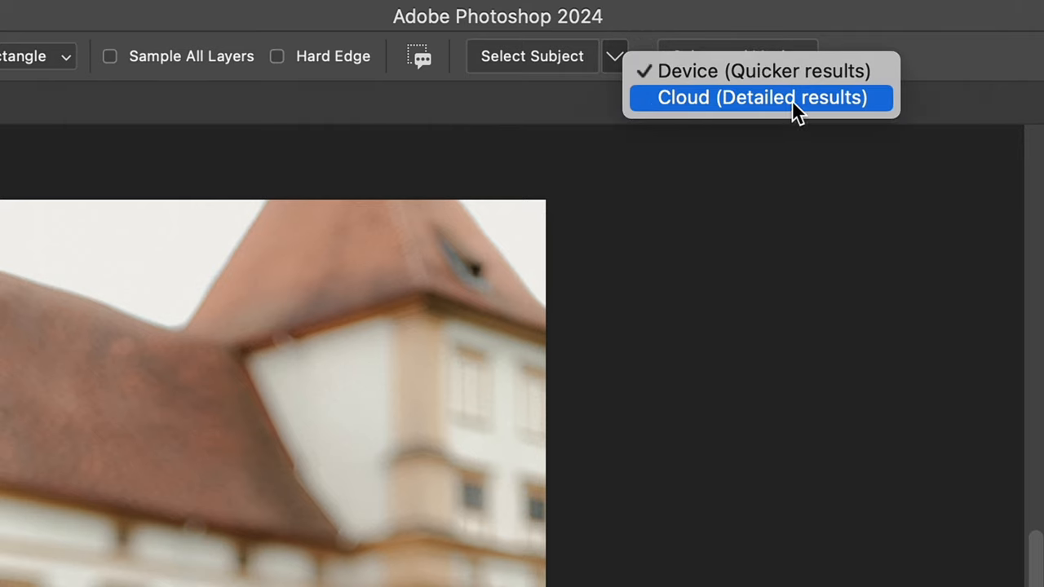
{"action": "left_click", "coordinate": [760, 97]}
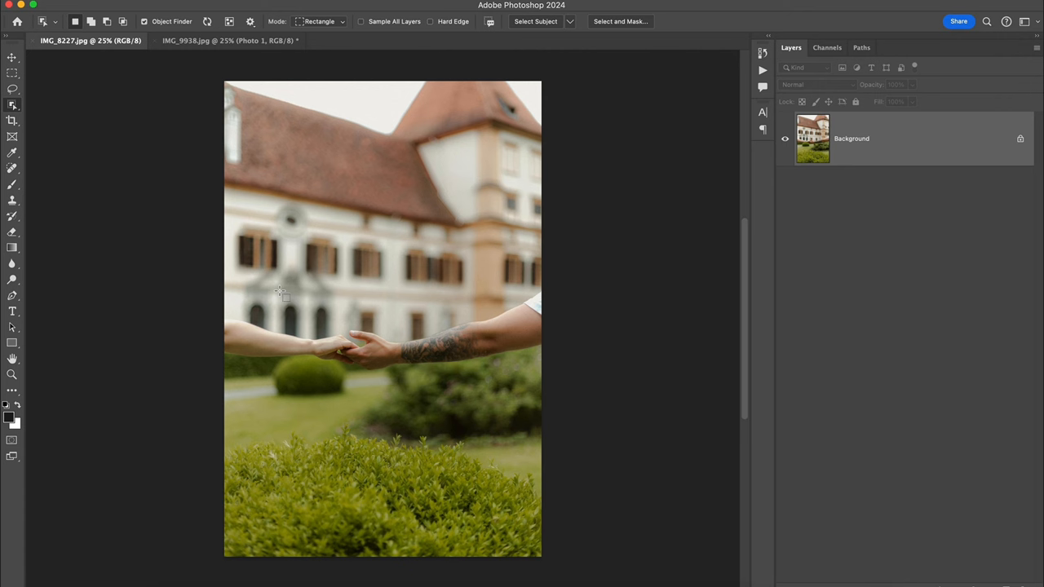
Draw an Object Selection box enclosing both arms and the clasped hands.
{"action": "left_click_drag", "start_coordinate": [282, 294], "coordinate": [407, 342]}
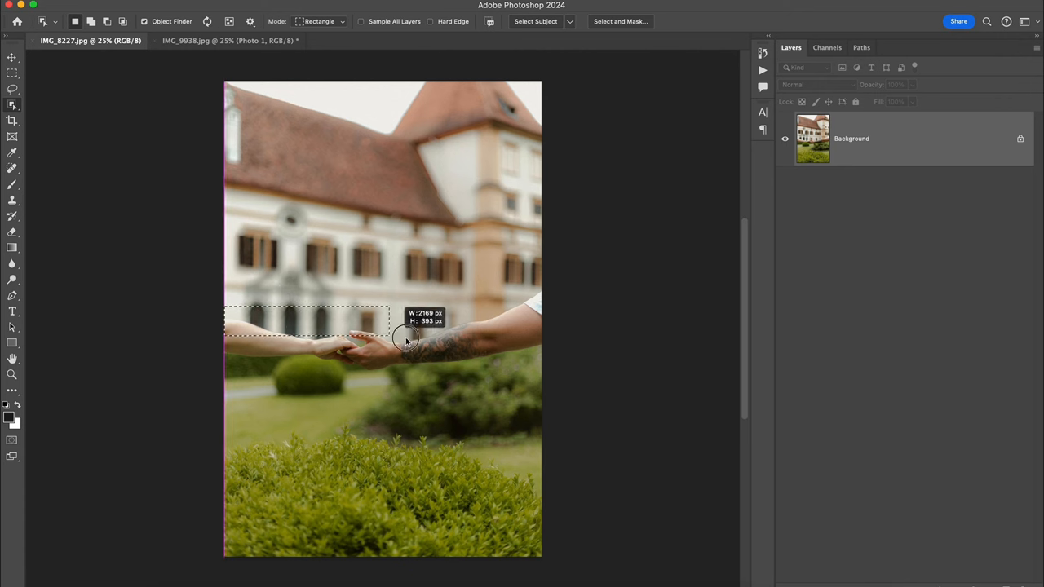
{"action": "left_click_drag", "start_coordinate": [407, 342], "coordinate": [563, 375]}
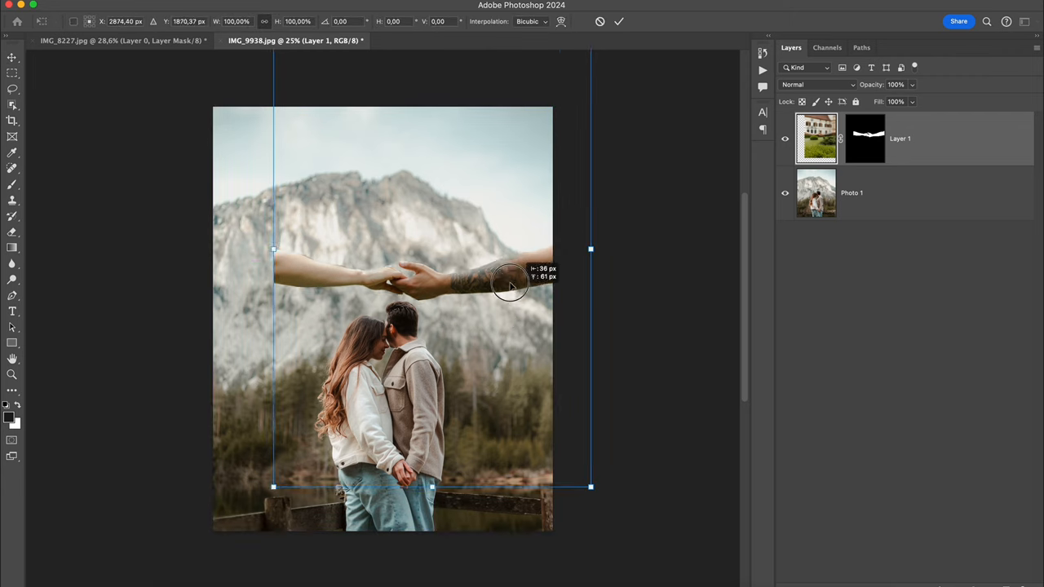
Move the hands cutout up into the mountain sky above the couple.
{"action": "left_click_drag", "start_coordinate": [510, 286], "coordinate": [509, 148]}
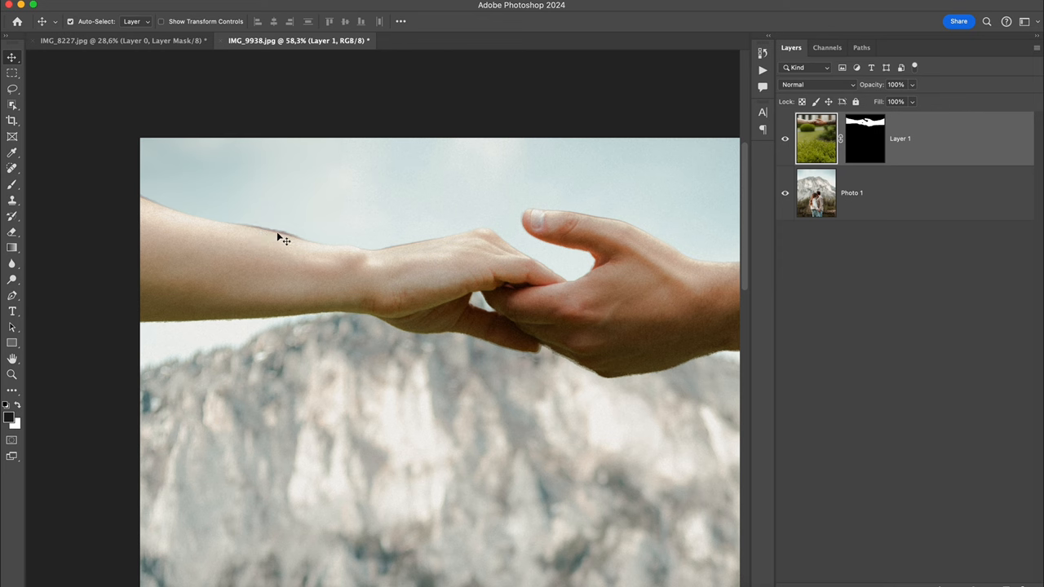
{"action": "mouse_move", "coordinate": [595, 218]}
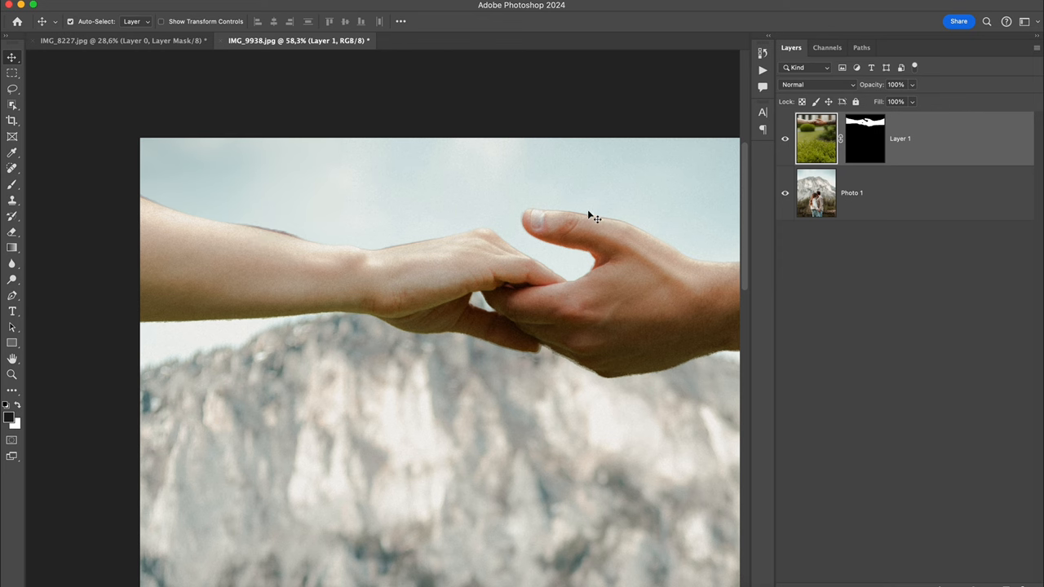
{"action": "mouse_move", "coordinate": [261, 325]}
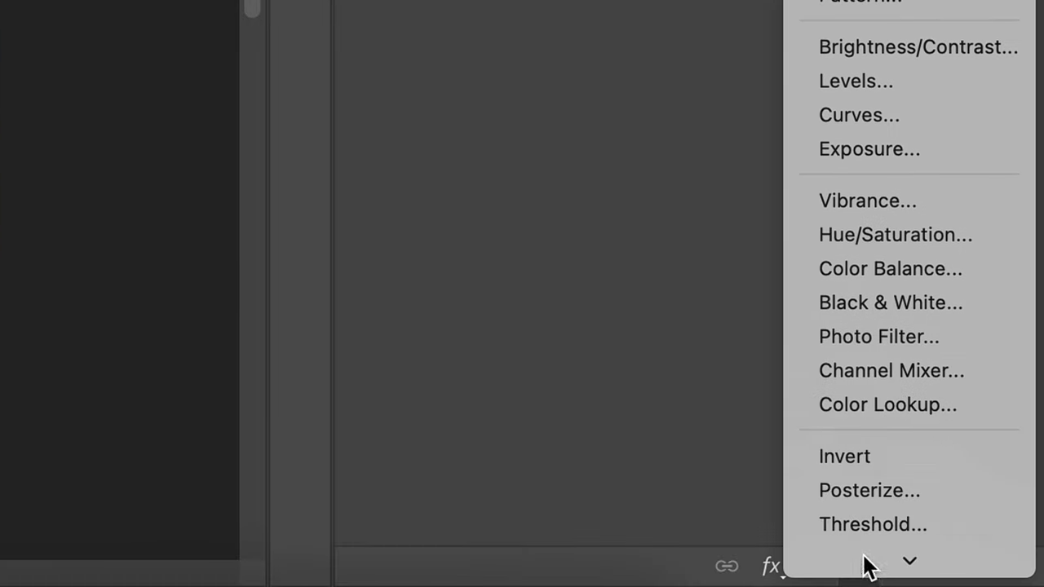
Add a Hue/Saturation adjustment limited to Yellows, with hue shifted to -12.
{"action": "left_click", "coordinate": [895, 234]}
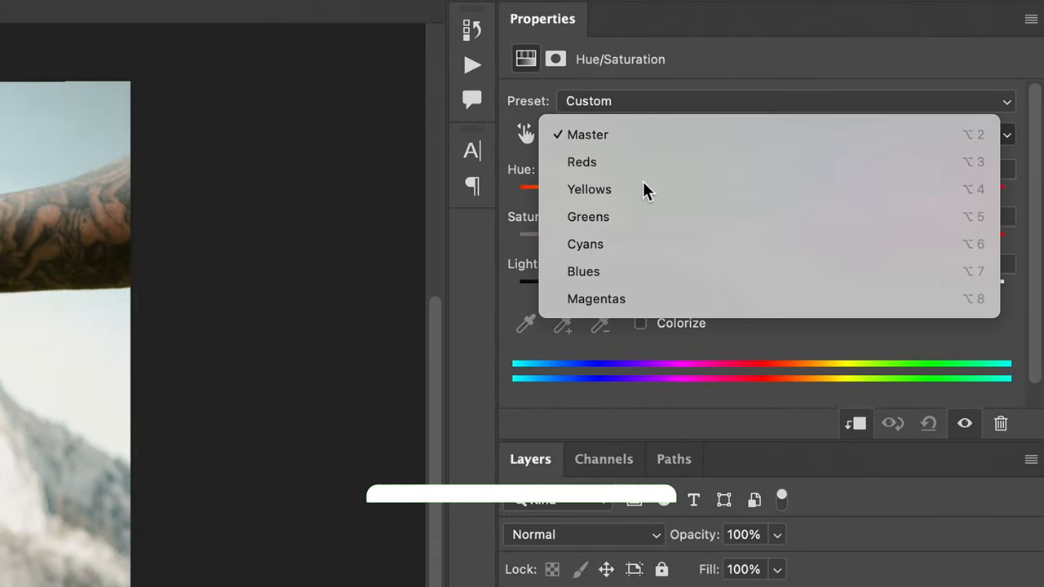
{"action": "left_click", "coordinate": [589, 189]}
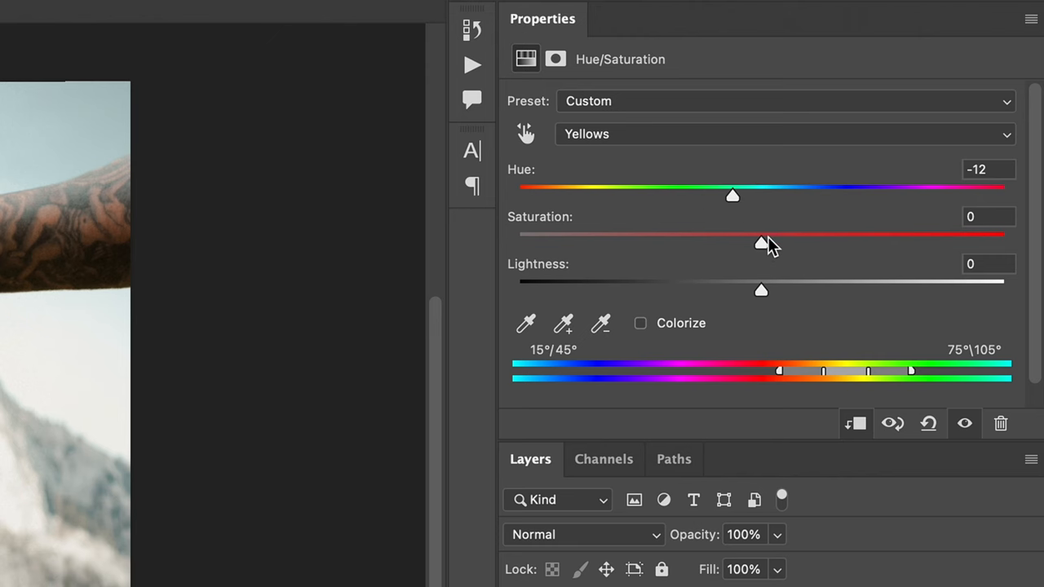